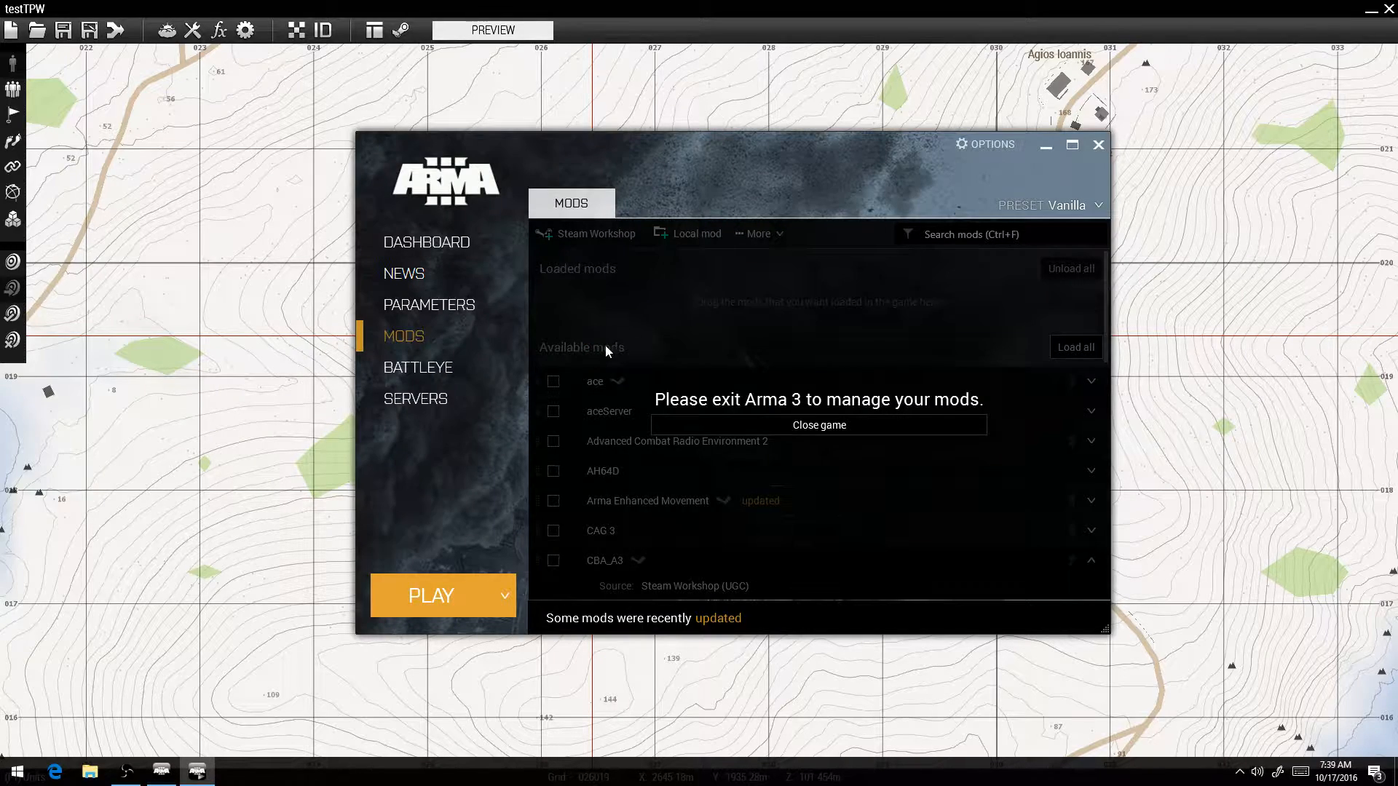
- Dismiss the Arma 3 Launcher to return to the Eden Editor map
{"action": "left_click", "coordinate": [1097, 146]}
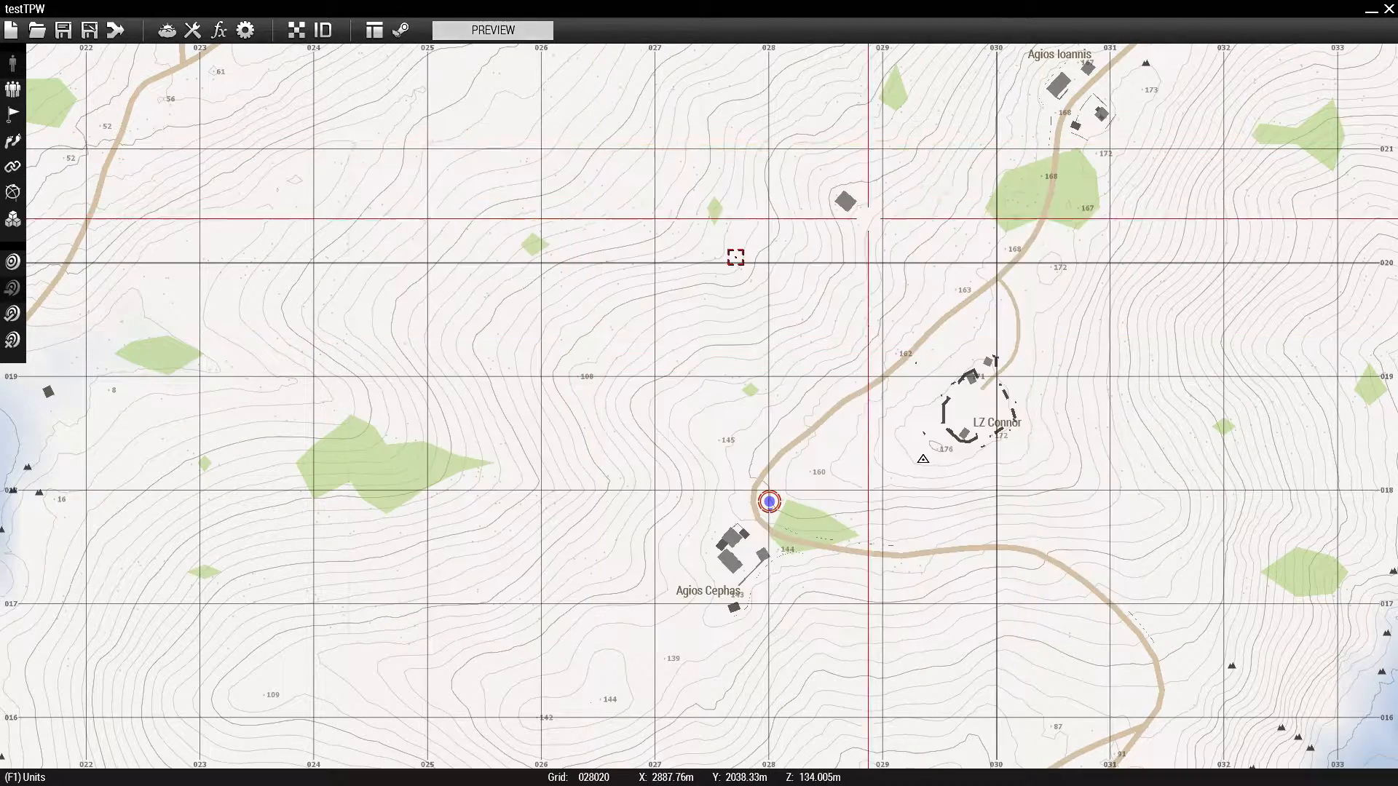
- Start a preview of the testTPW mission
{"action": "left_click", "coordinate": [490, 29]}
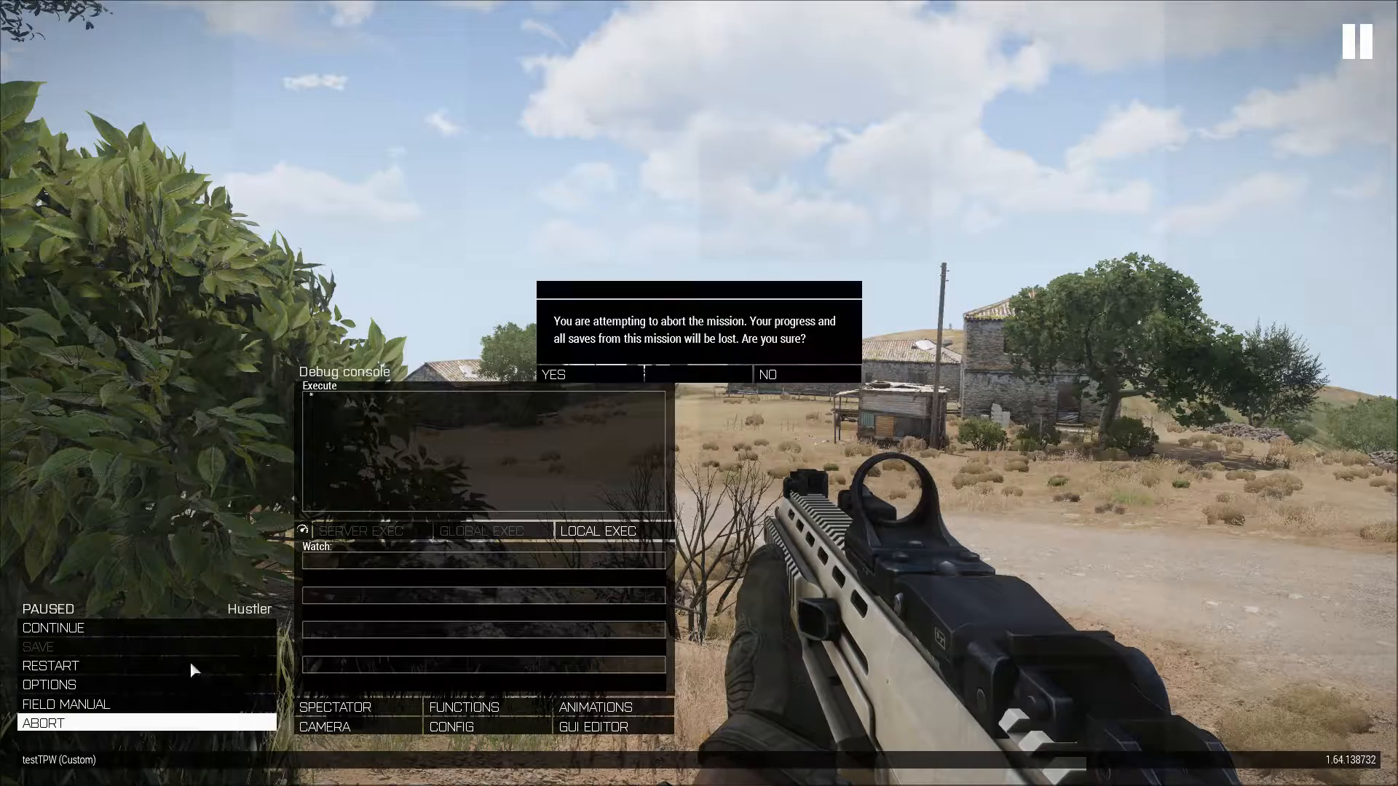
- Confirm aborting the mission and scroll through the launcher's mods list
{"action": "left_click", "coordinate": [553, 374]}
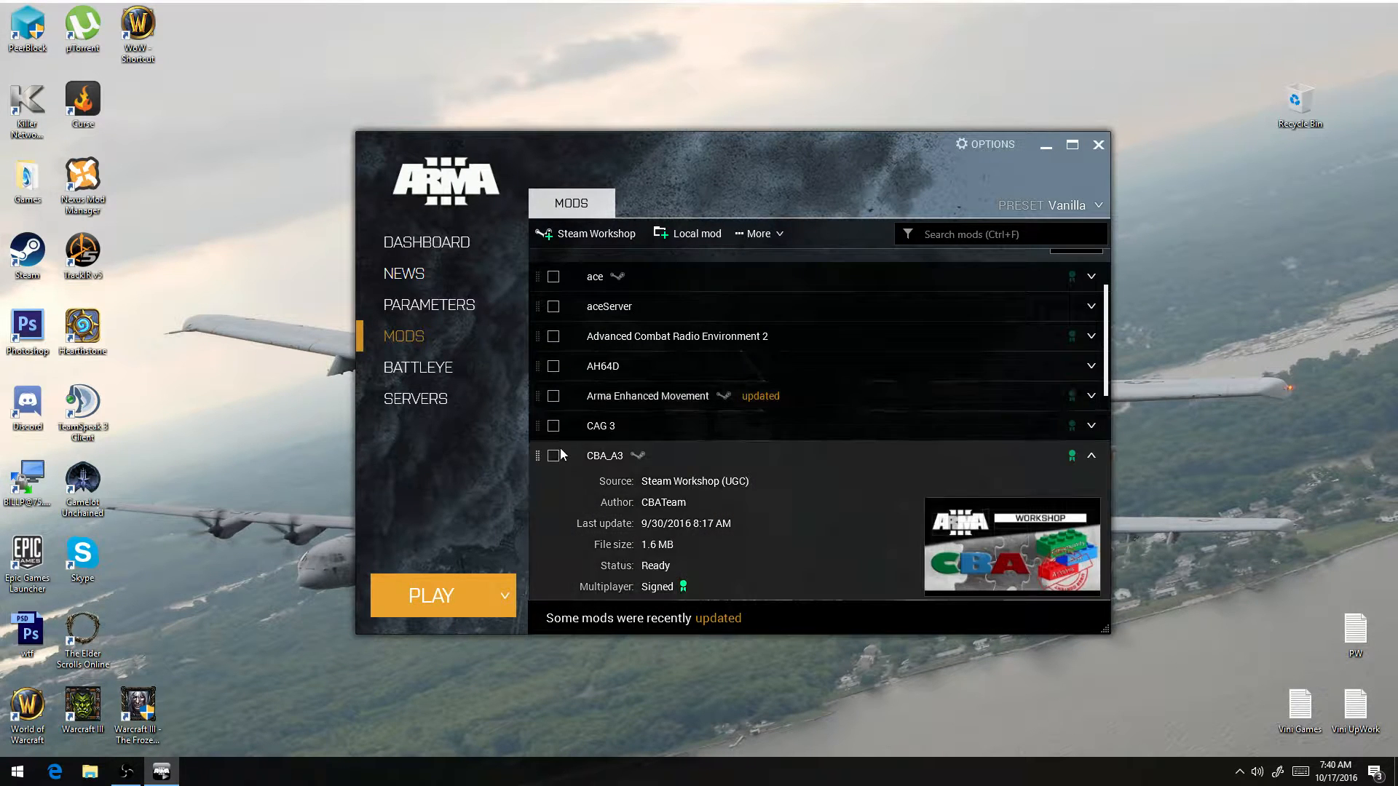
{"action": "scroll", "scroll_direction": "down", "scroll_amount": 3}
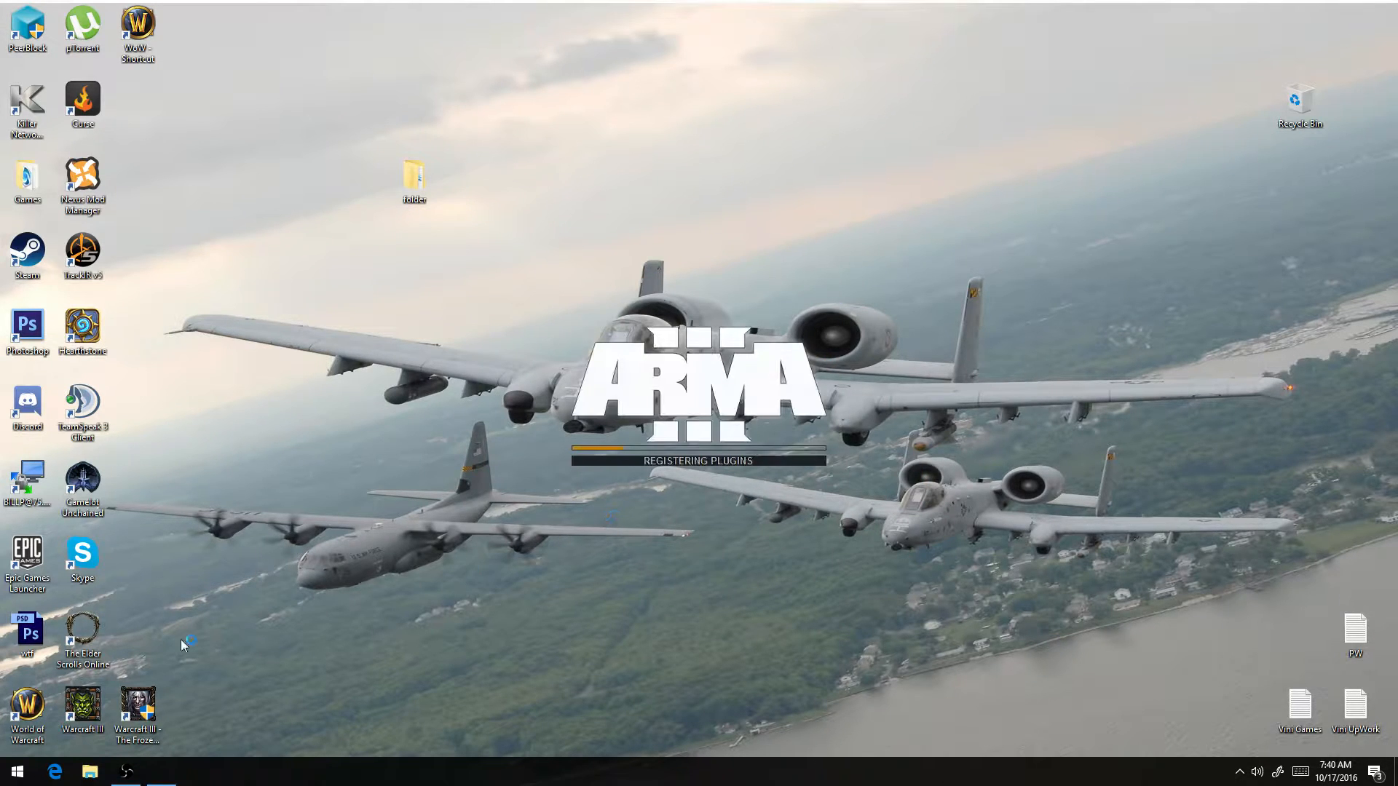
- Browse to missions > testTPW.Stratis and open init.sqf in Notepad++
{"action": "left_click", "coordinate": [87, 771]}
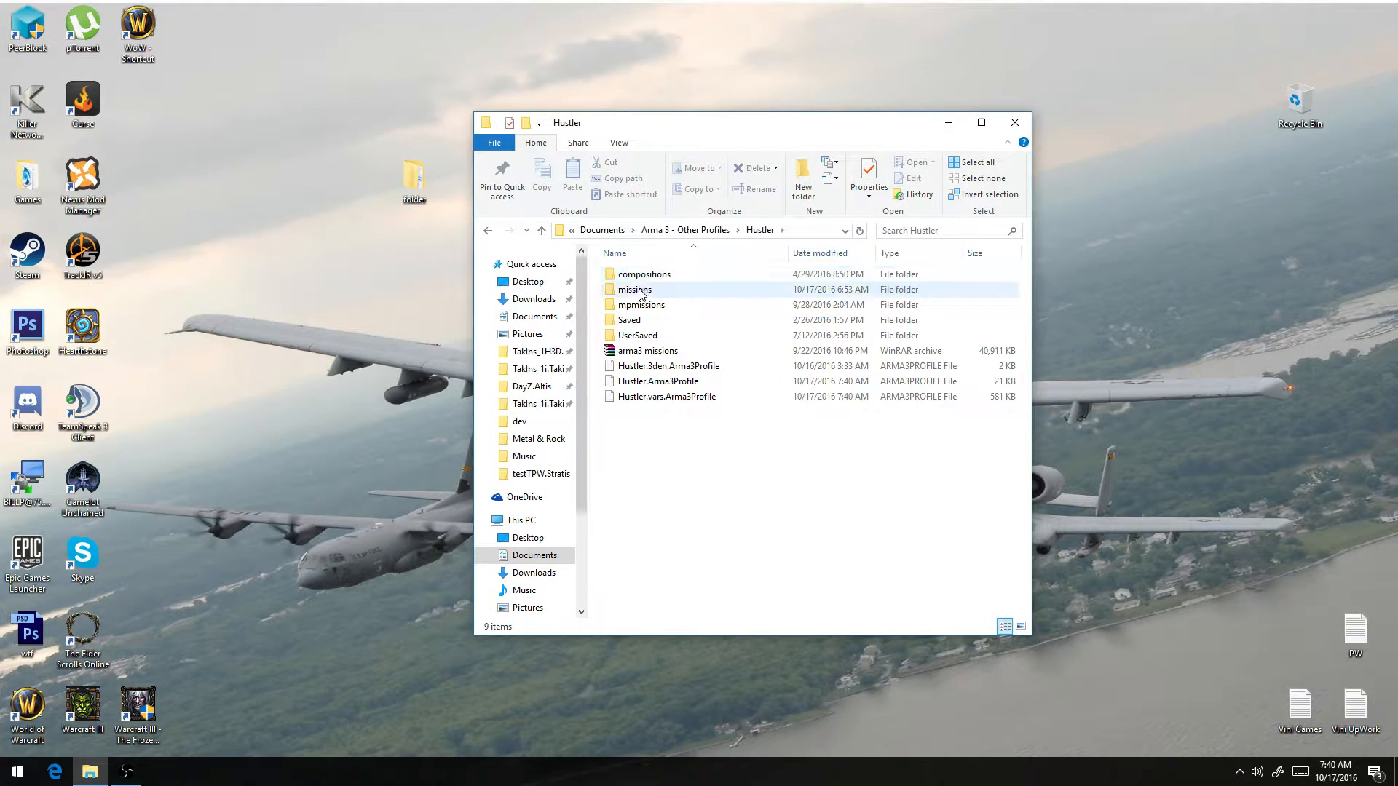
{"action": "double_click", "coordinate": [634, 289]}
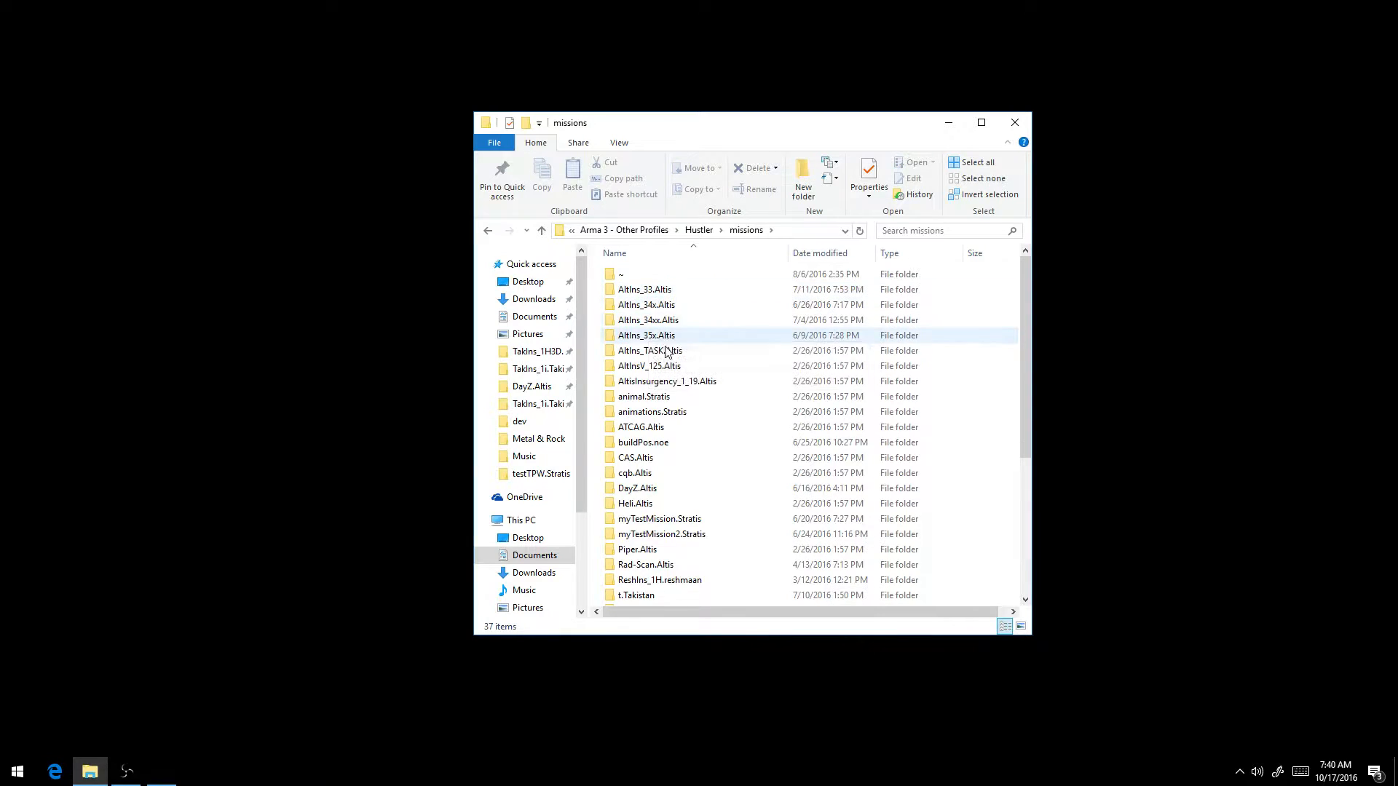
{"action": "scroll", "scroll_direction": "down", "scroll_amount": 3}
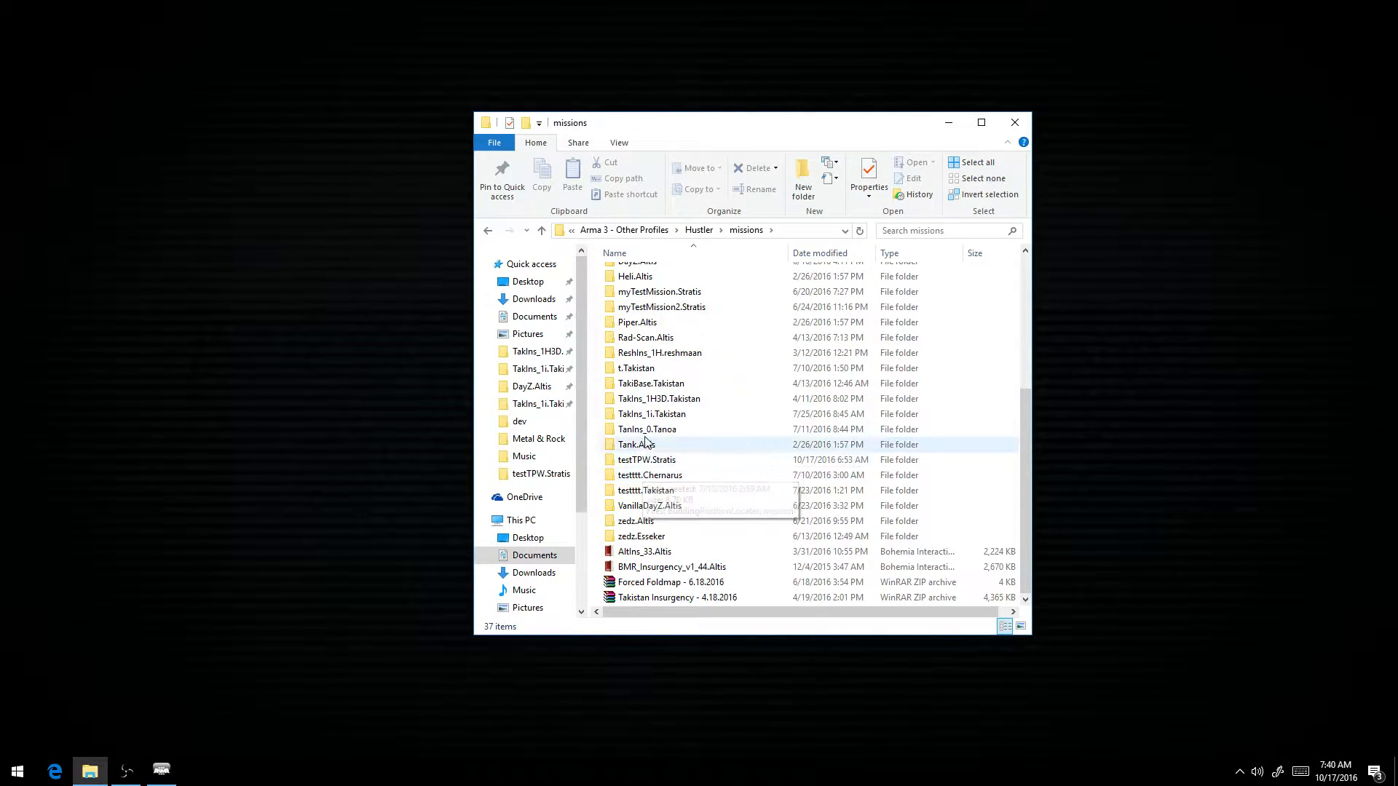
{"action": "double_click", "coordinate": [646, 459]}
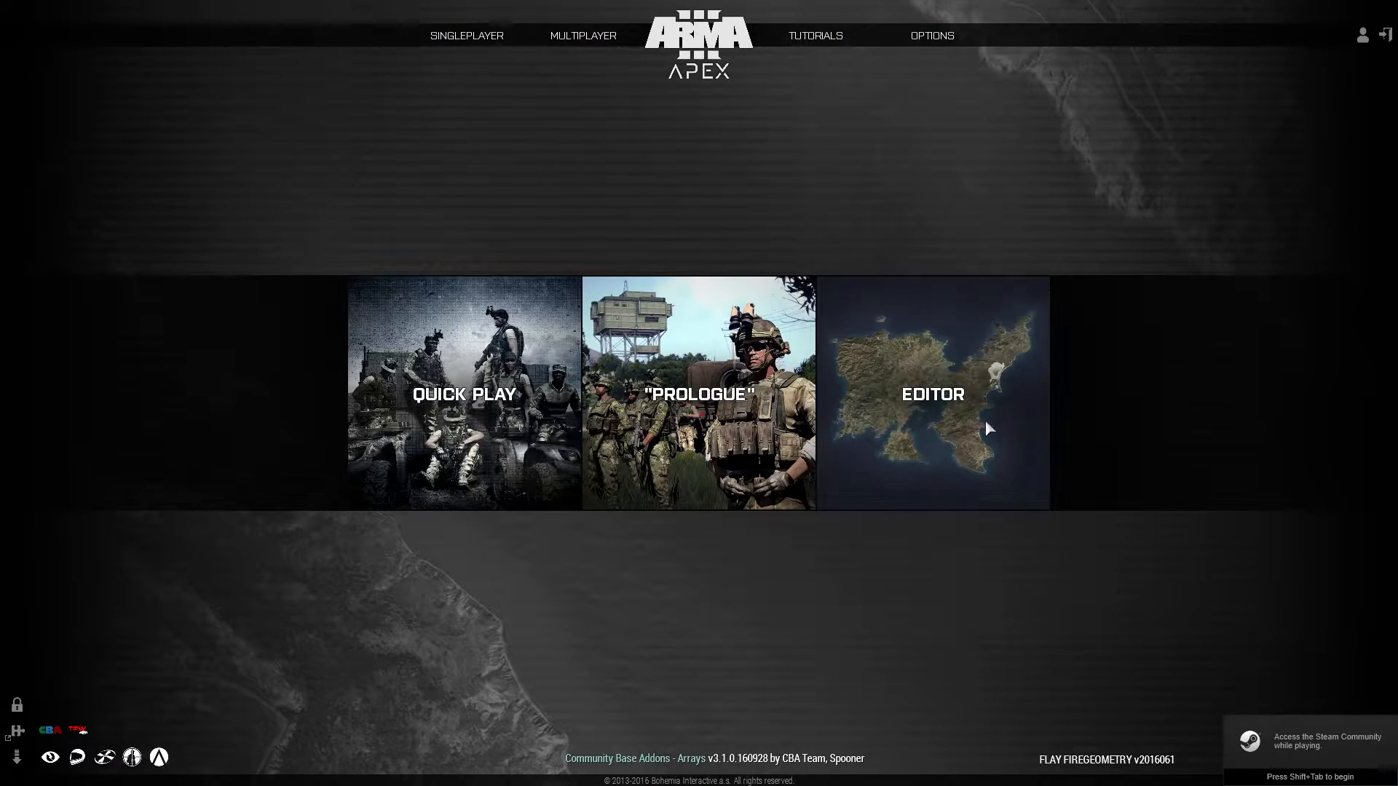
{"action": "left_click", "coordinate": [932, 394]}
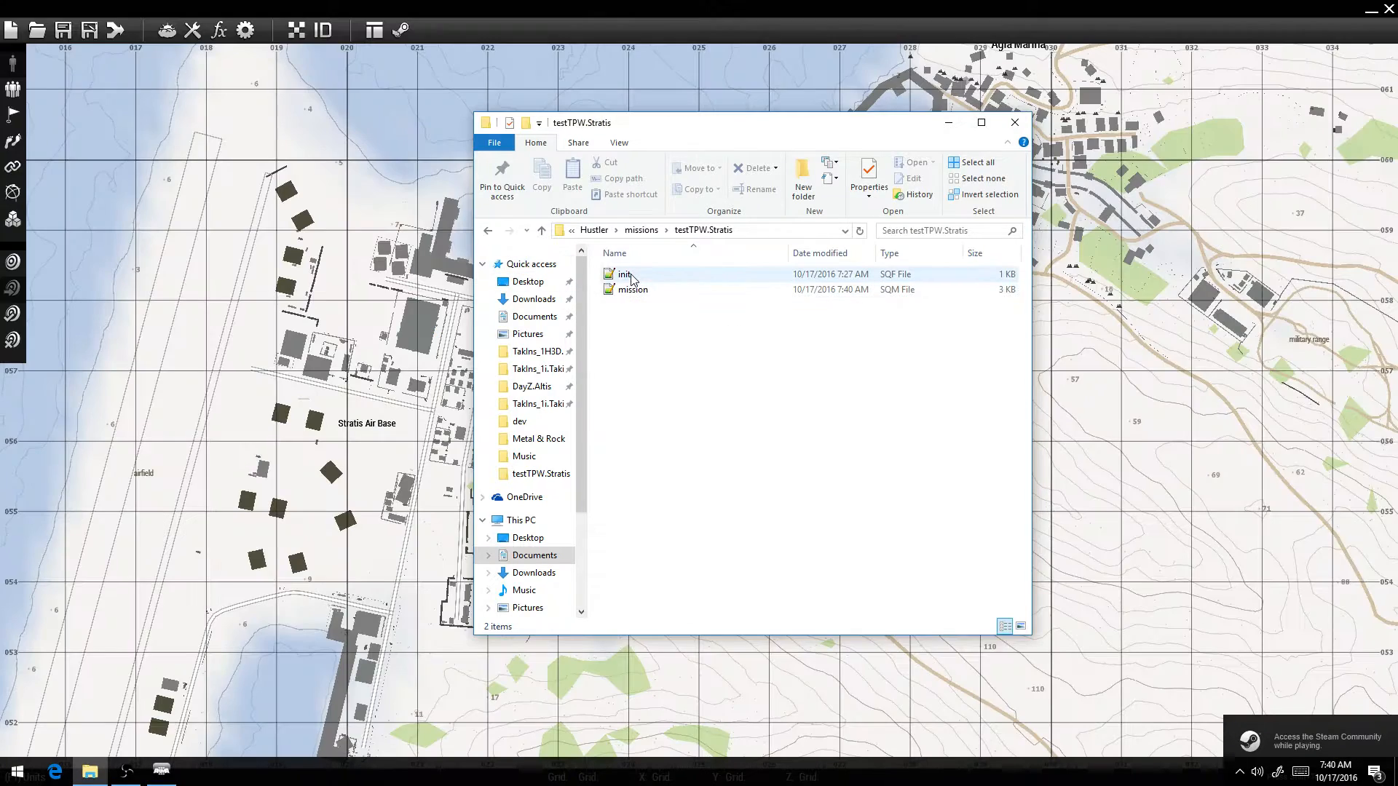
{"action": "double_click", "coordinate": [625, 275]}
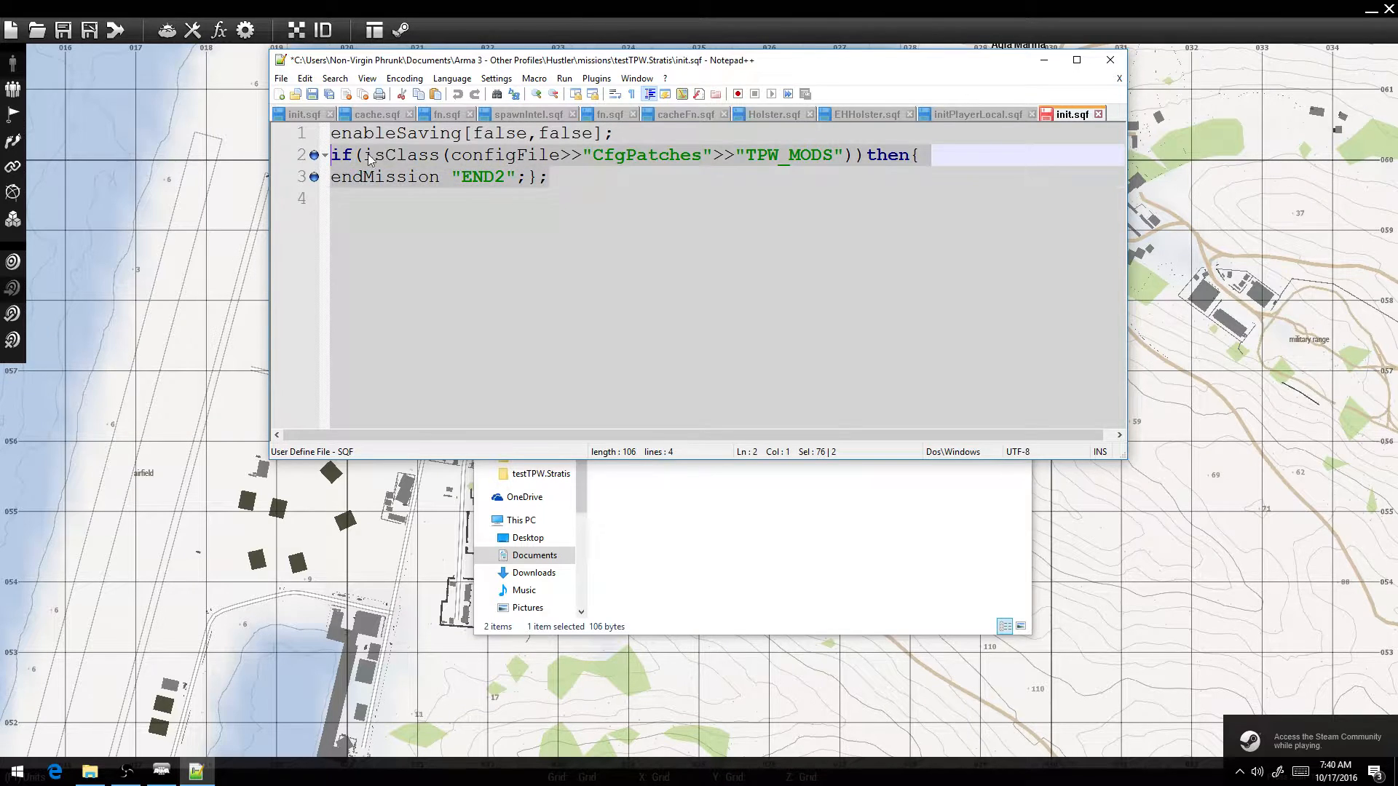
- Replace the old line with endMission END2 inside the if block and select TPW_MODS
{"action": "key", "text": "Delete"}
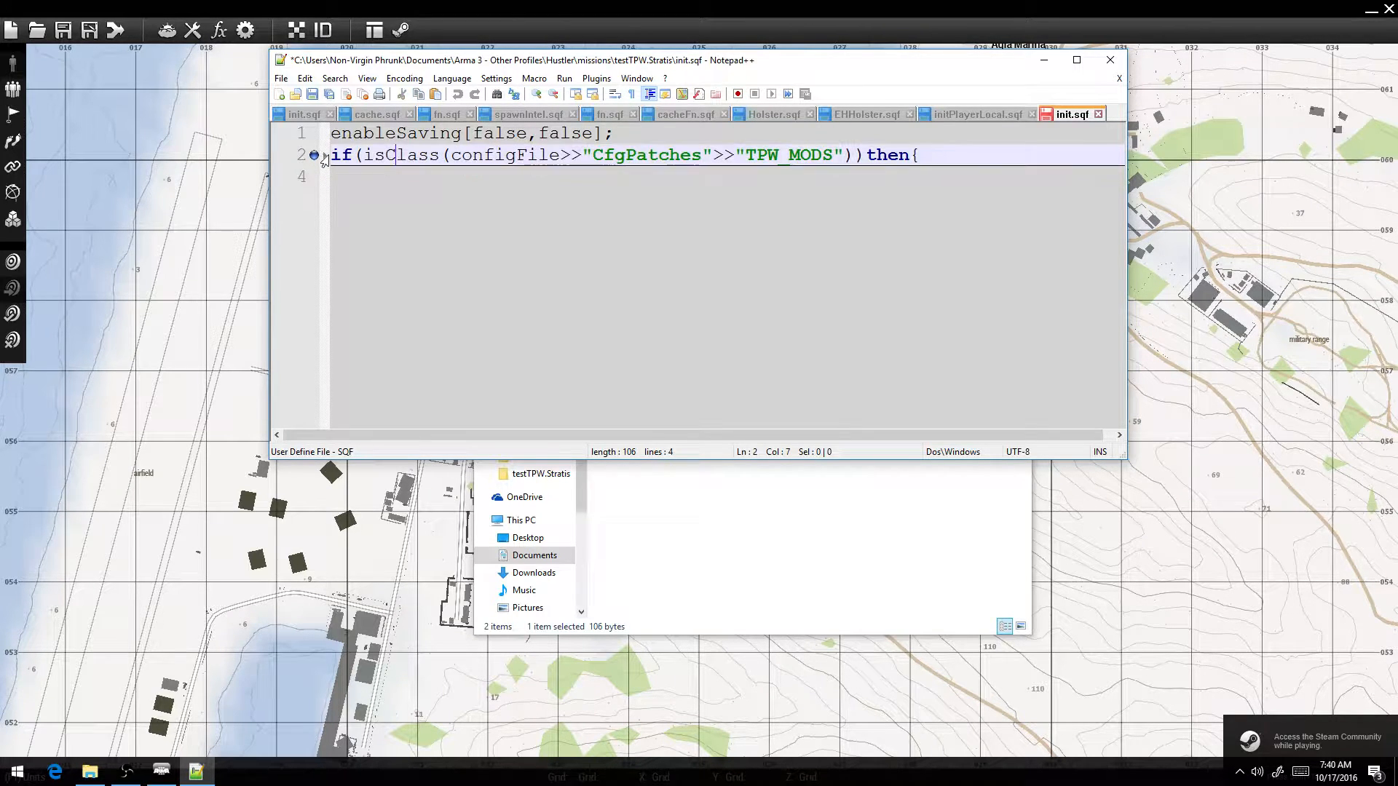
{"action": "type", "text": "endMission \"END2\"; };"}
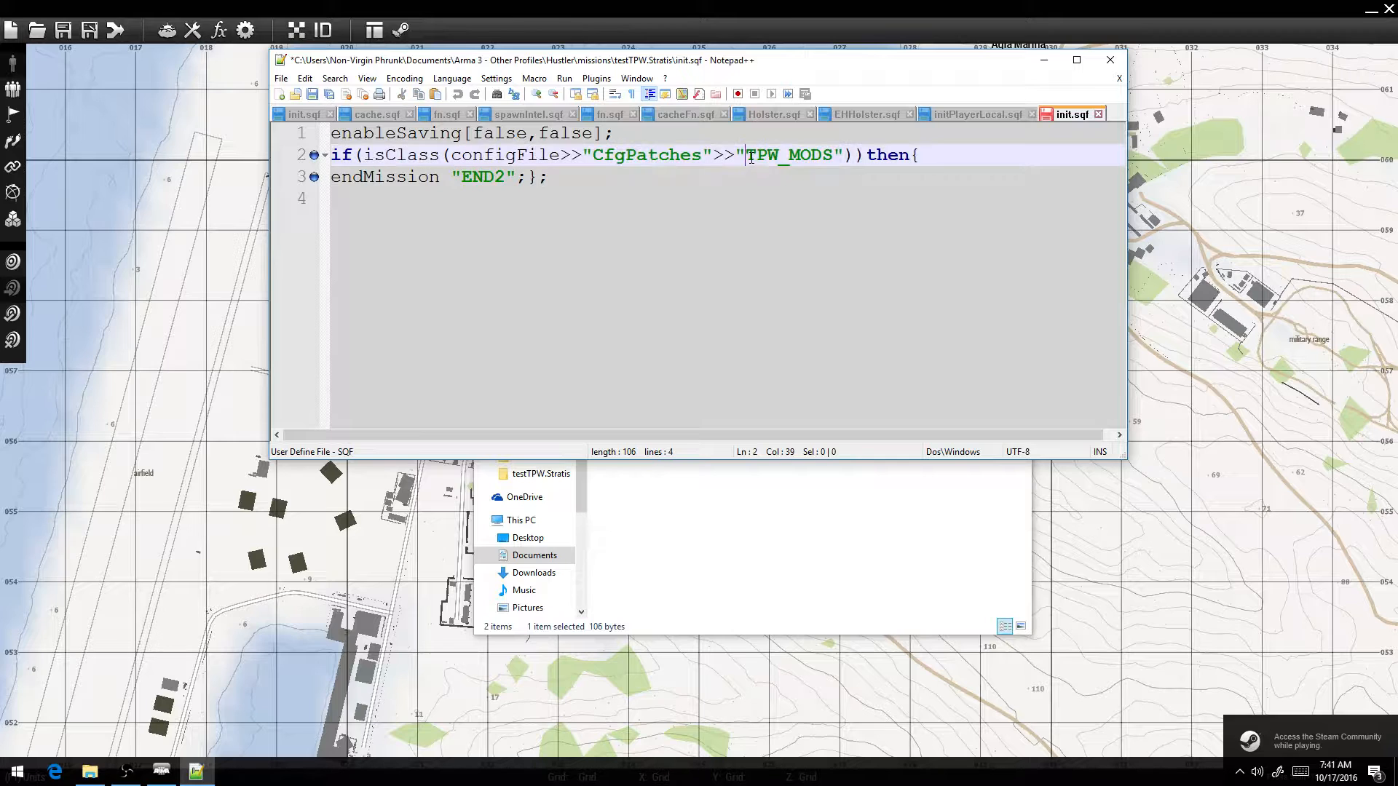
{"action": "double_click", "coordinate": [791, 155]}
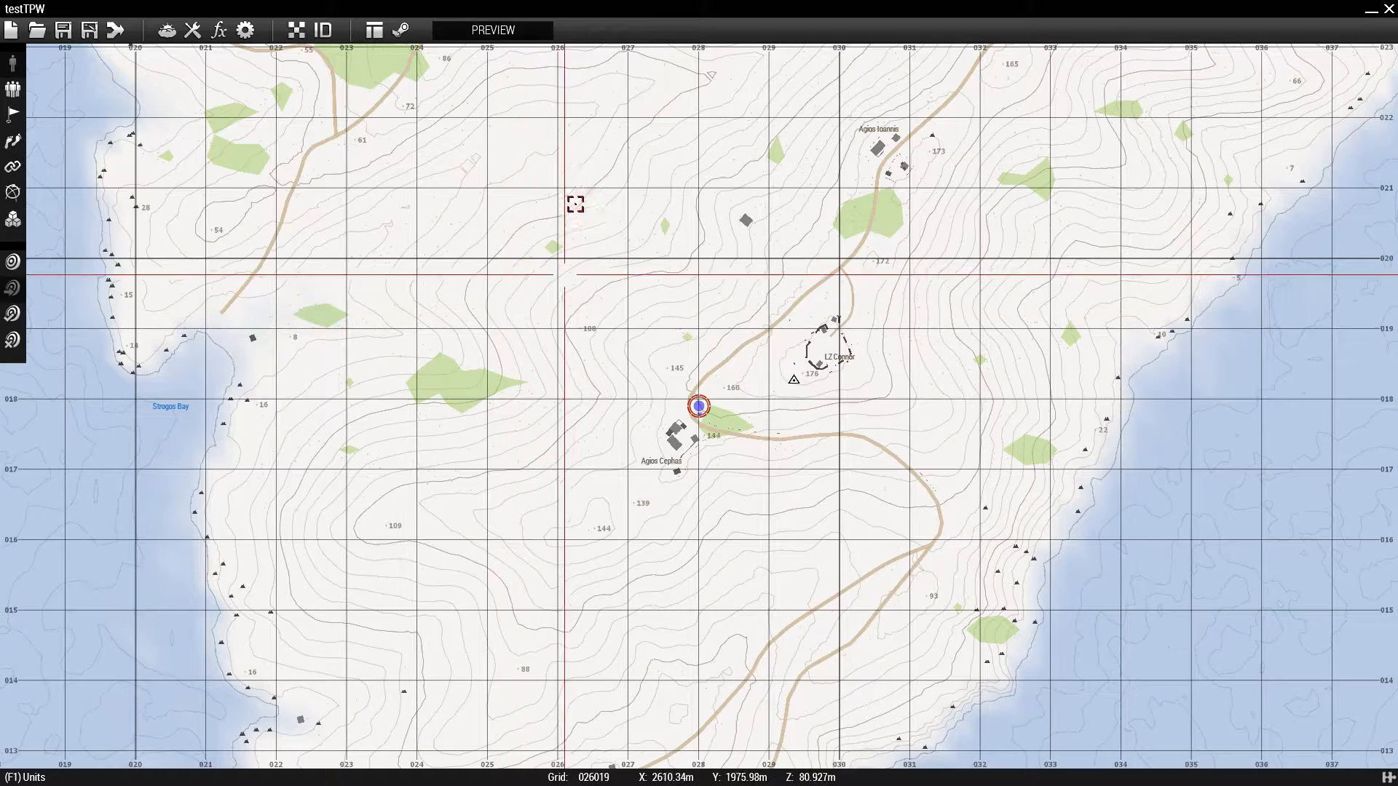
- Preview testTPW, then continue past the Mission Completed debriefing back to the editor
{"action": "left_click", "coordinate": [491, 29]}
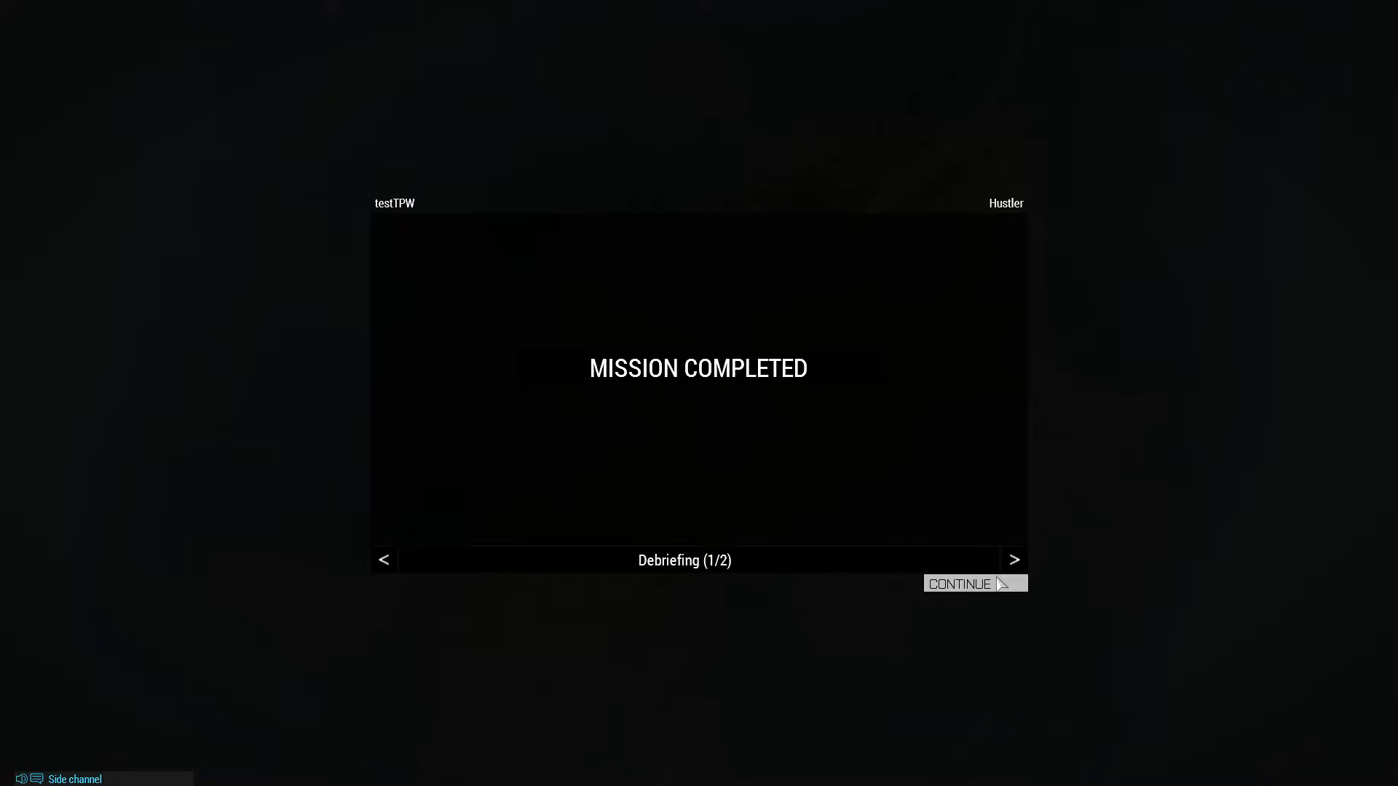
{"action": "left_click", "coordinate": [958, 583]}
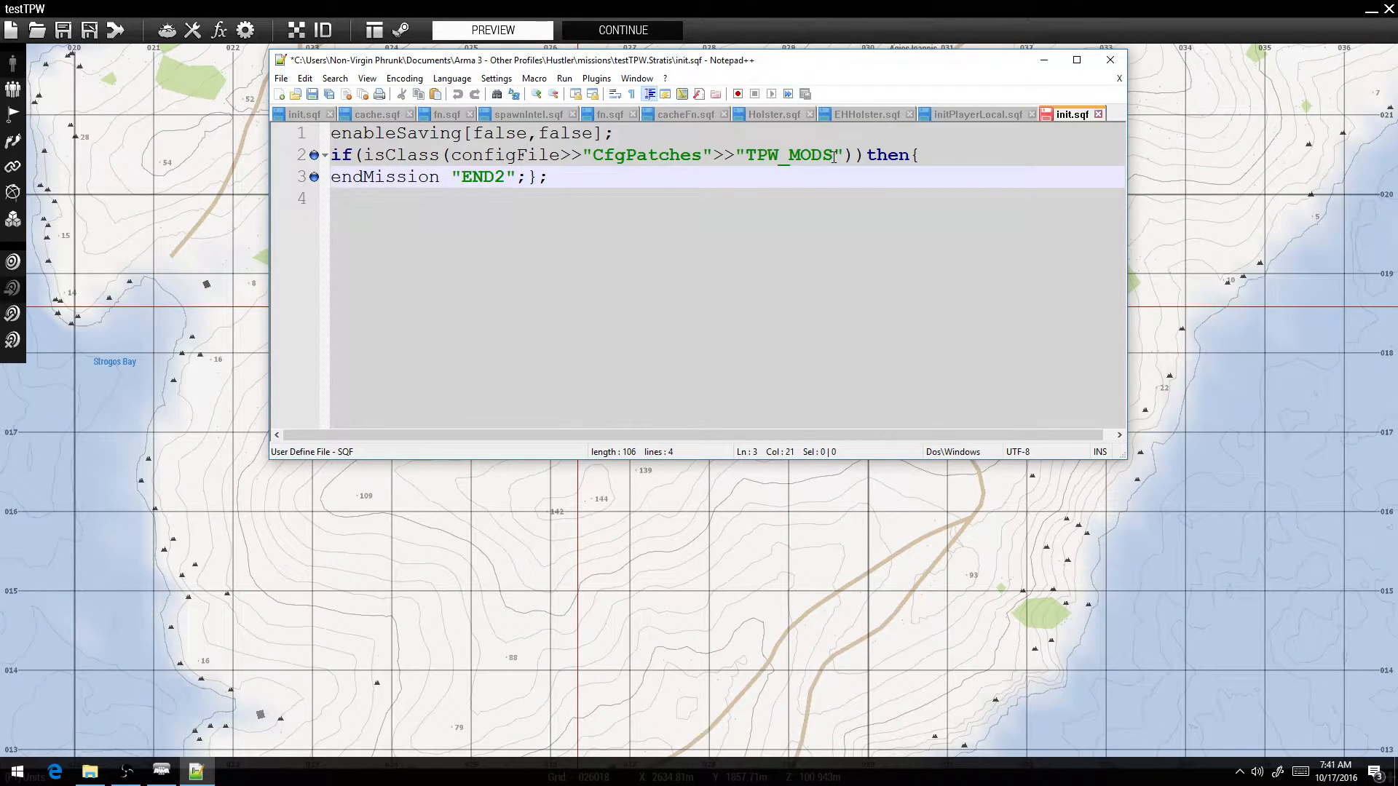
- Select the TPW_MODS class name in init.sqf before setting Notepad++ aside
{"action": "double_click", "coordinate": [787, 154]}
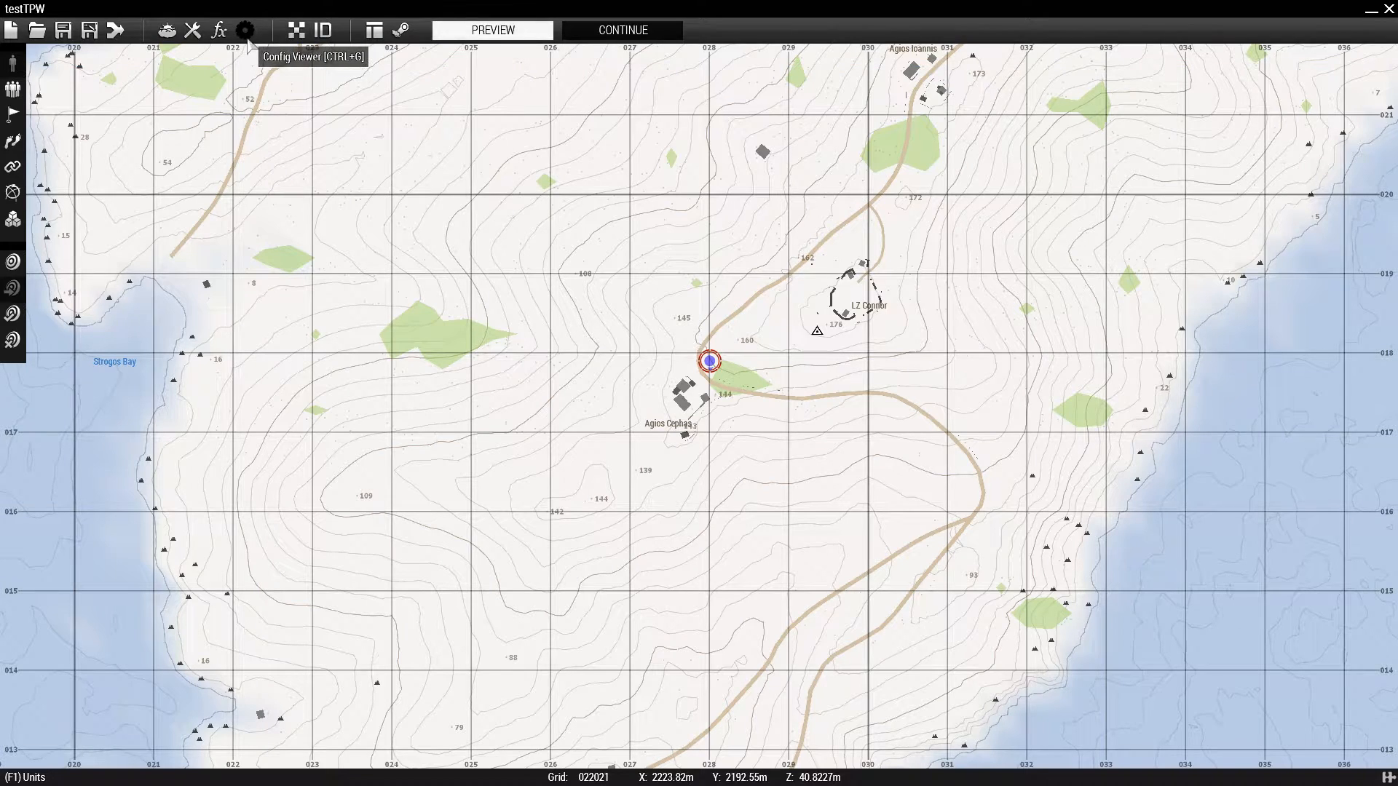
- Scroll CfgPatches to the TPW entries, viewing TPW_AMBIENCE and then TPW_MODS
{"action": "left_click", "coordinate": [491, 29]}
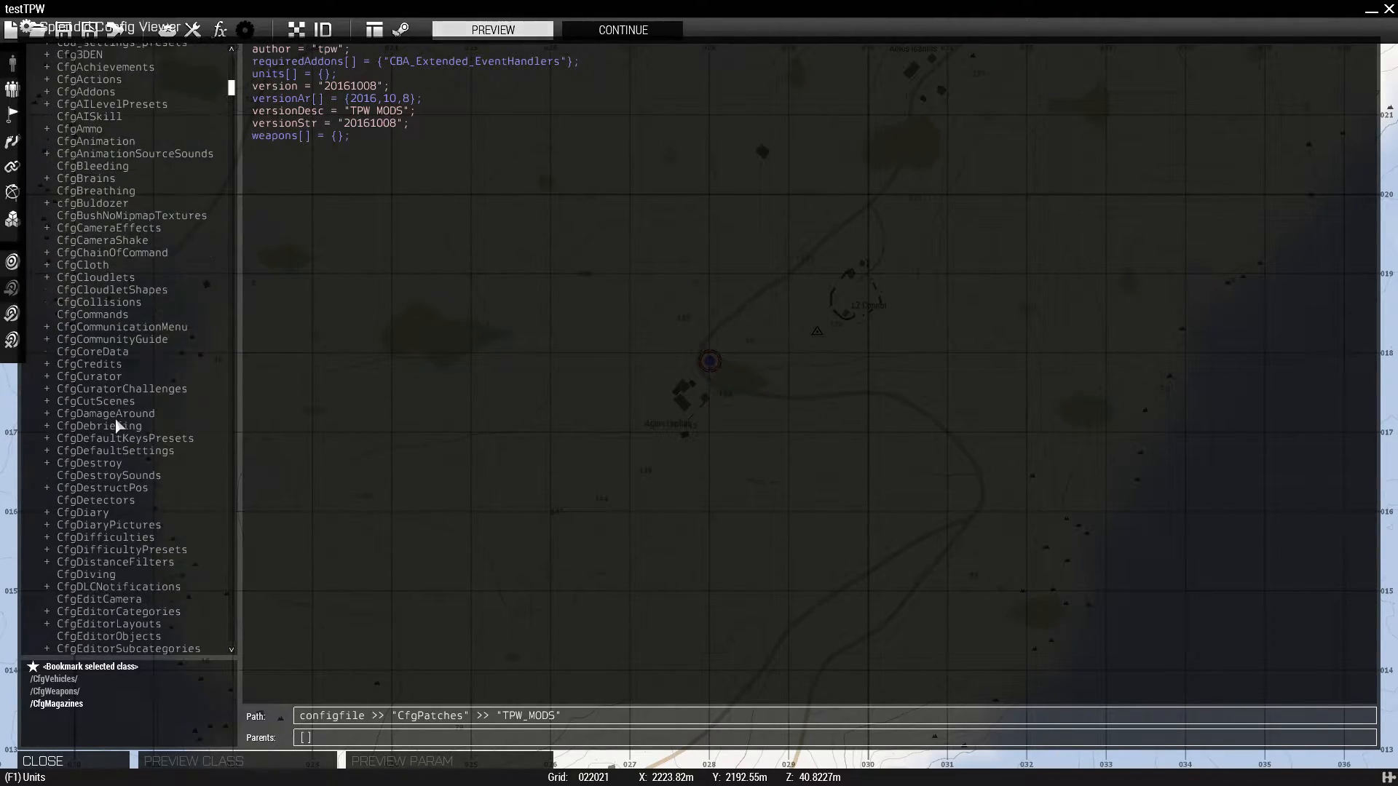
{"action": "scroll", "scroll_direction": "down", "scroll_amount": 3}
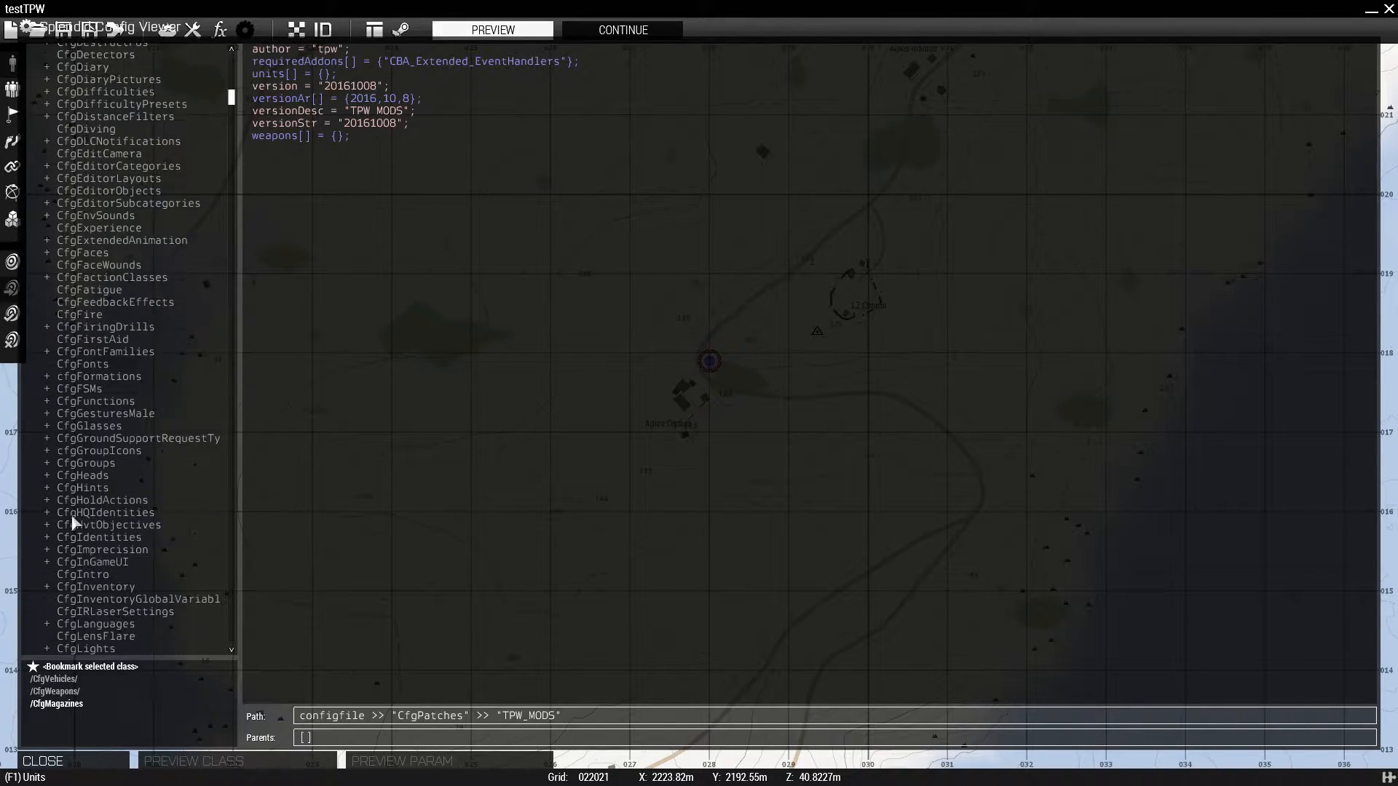
{"action": "scroll", "scroll_direction": "down", "scroll_amount": 3}
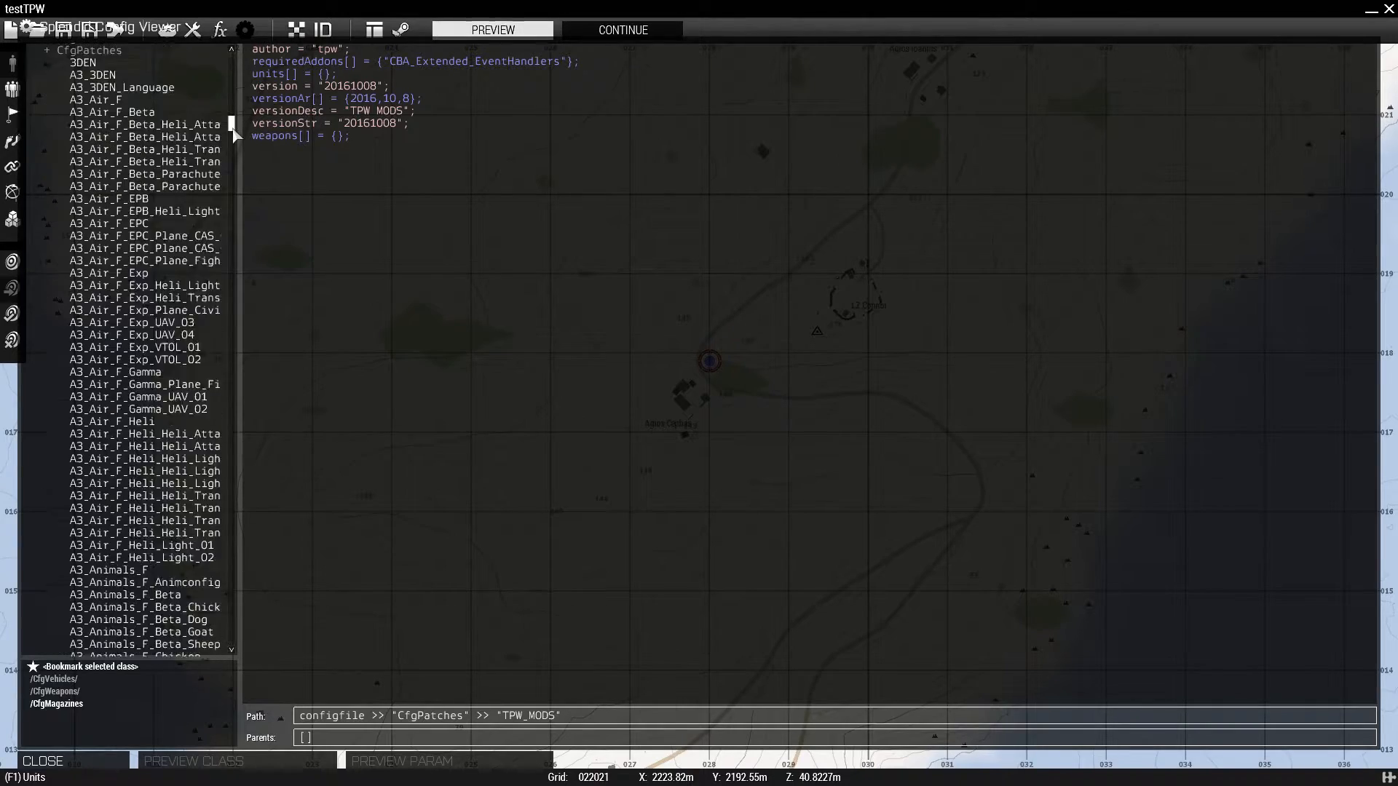
{"action": "scroll", "scroll_direction": "down", "scroll_amount": 3}
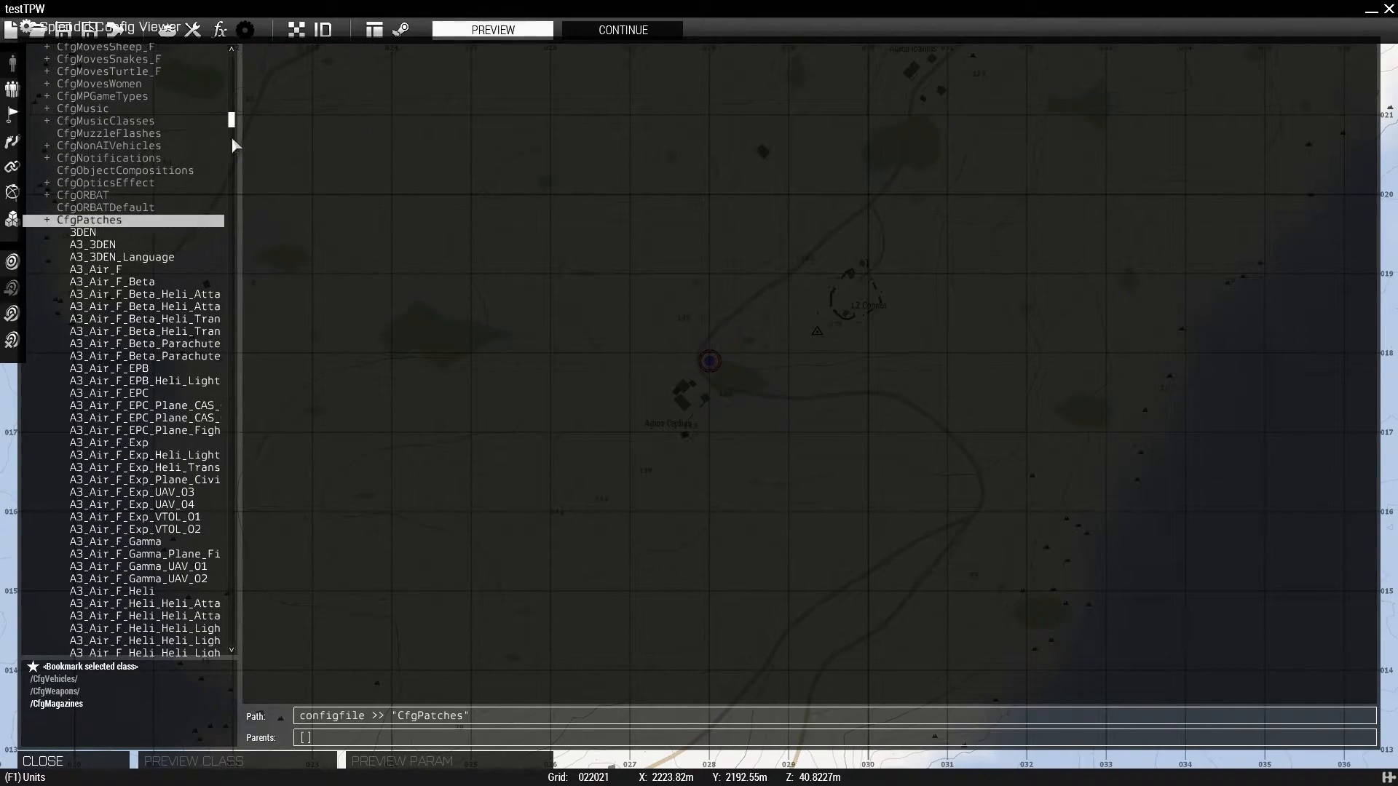
{"action": "scroll", "scroll_direction": "down", "scroll_amount": 3}
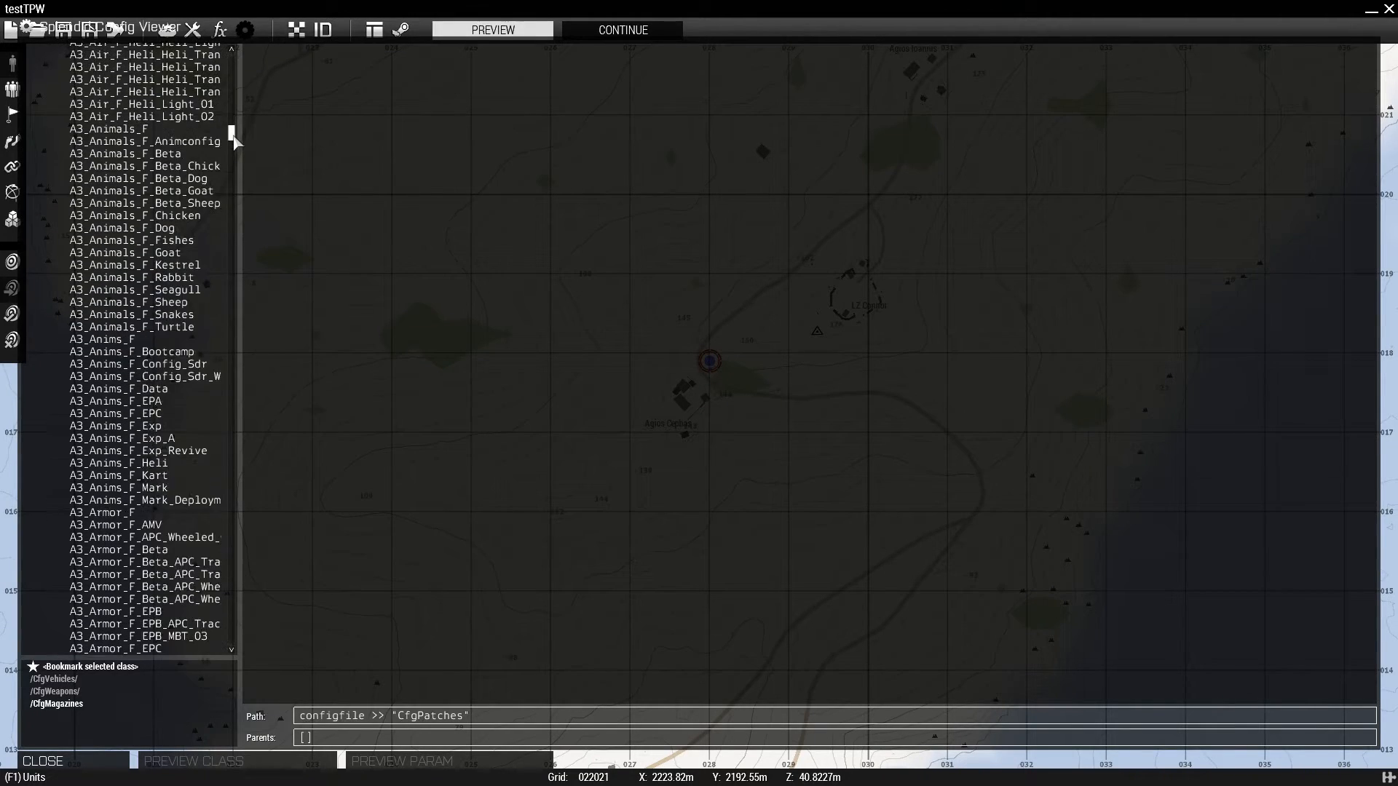
{"action": "scroll", "scroll_direction": "down", "scroll_amount": 3}
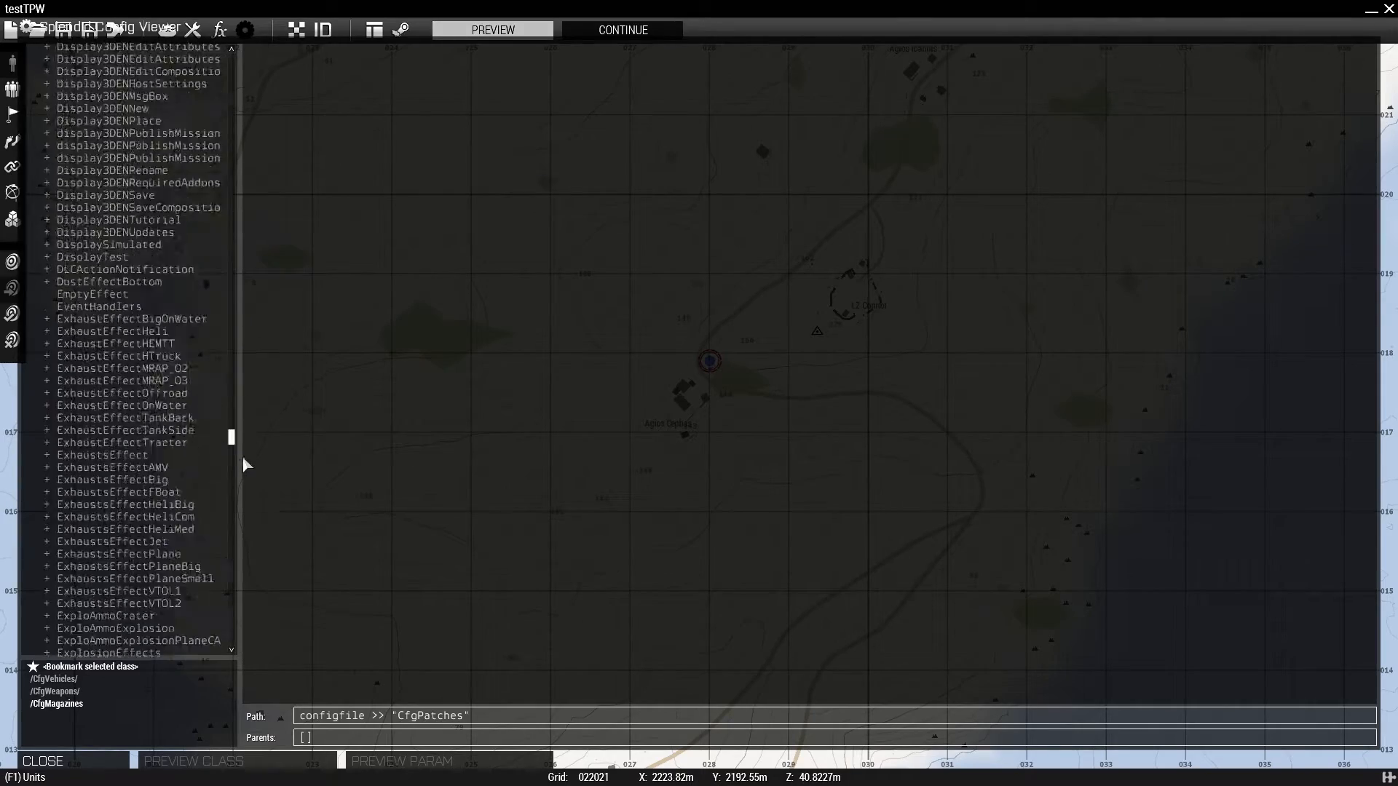
{"action": "scroll", "scroll_direction": "down", "scroll_amount": 3}
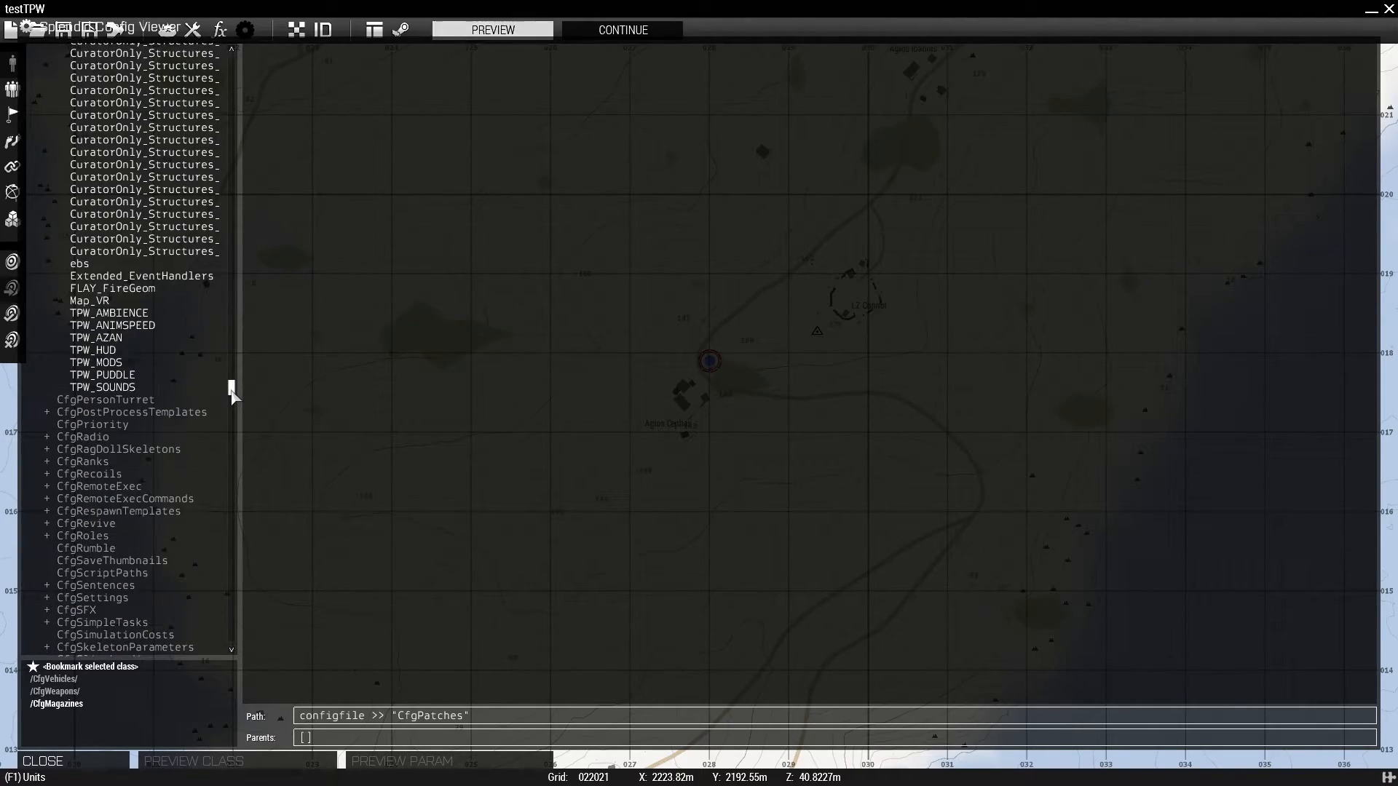
{"action": "left_click", "coordinate": [108, 313]}
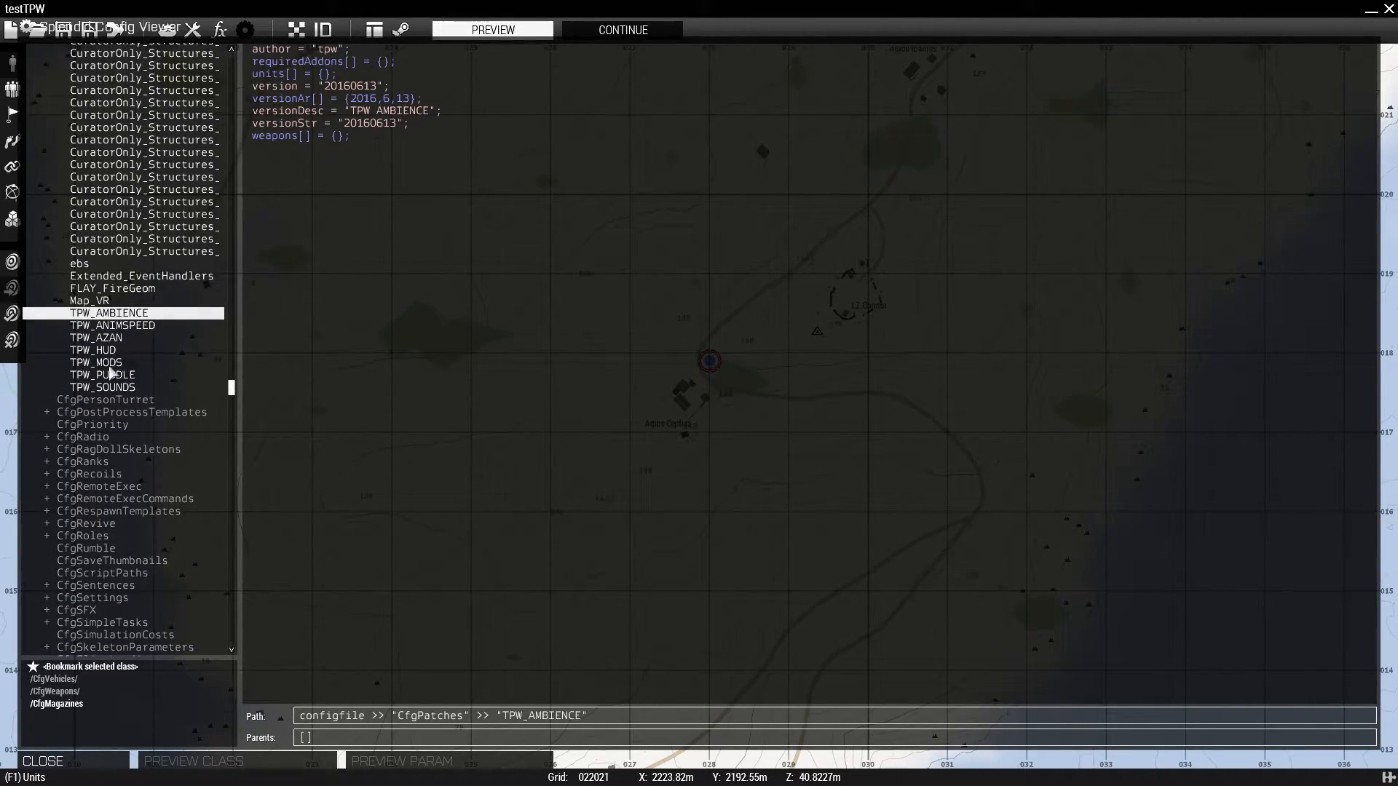
{"action": "left_click", "coordinate": [96, 362]}
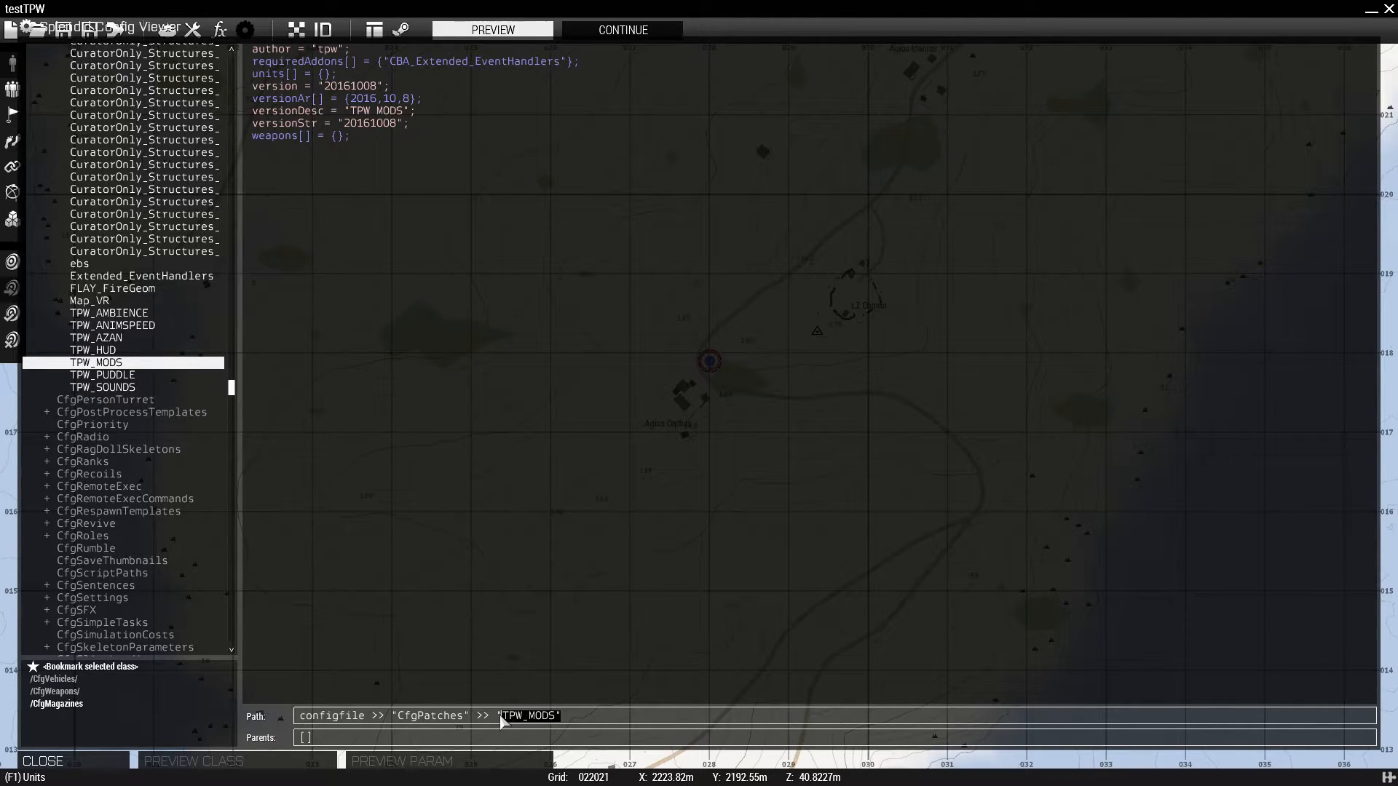
{"action": "mouse_move", "coordinate": [532, 726]}
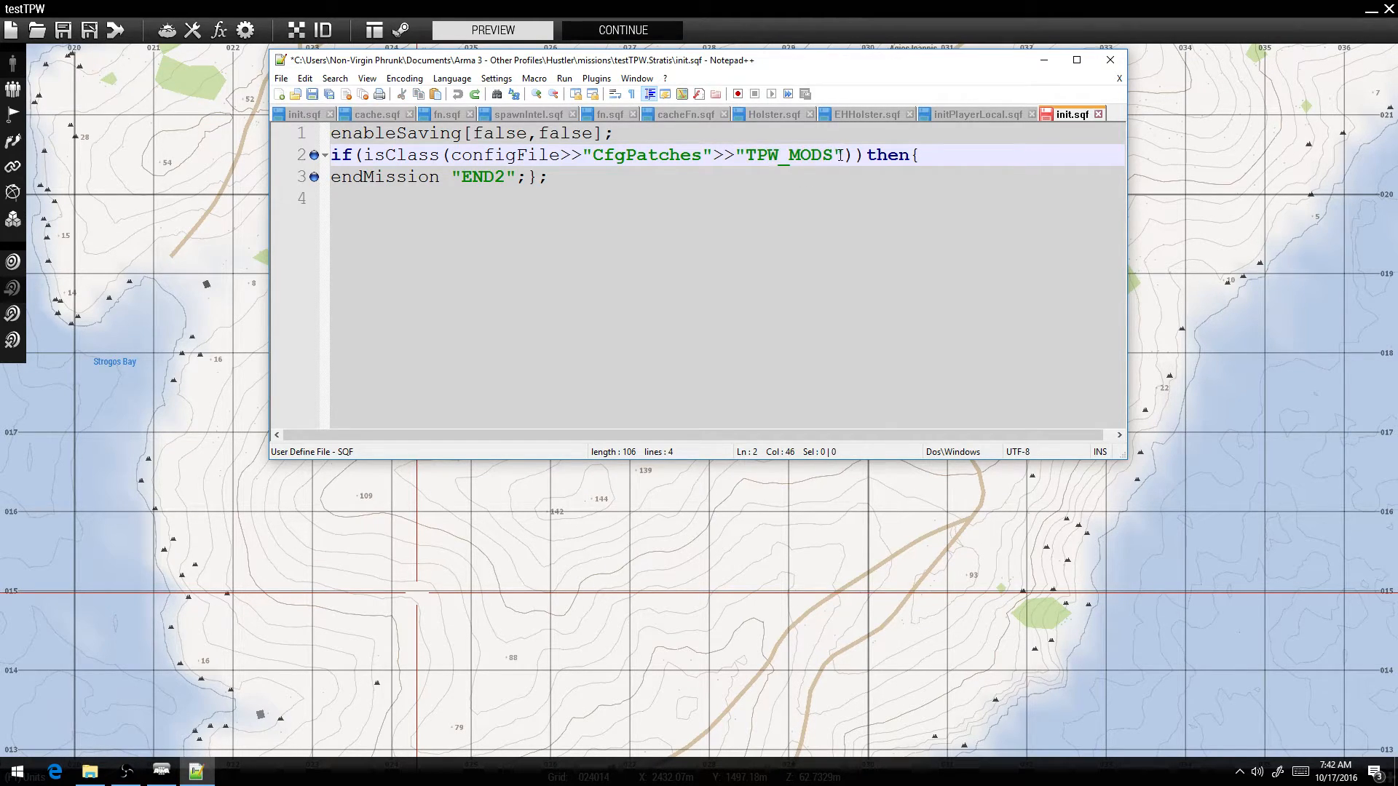
- Recheck the TPW_MODS class name in init.sqf, then close Notepad++
{"action": "double_click", "coordinate": [789, 154]}
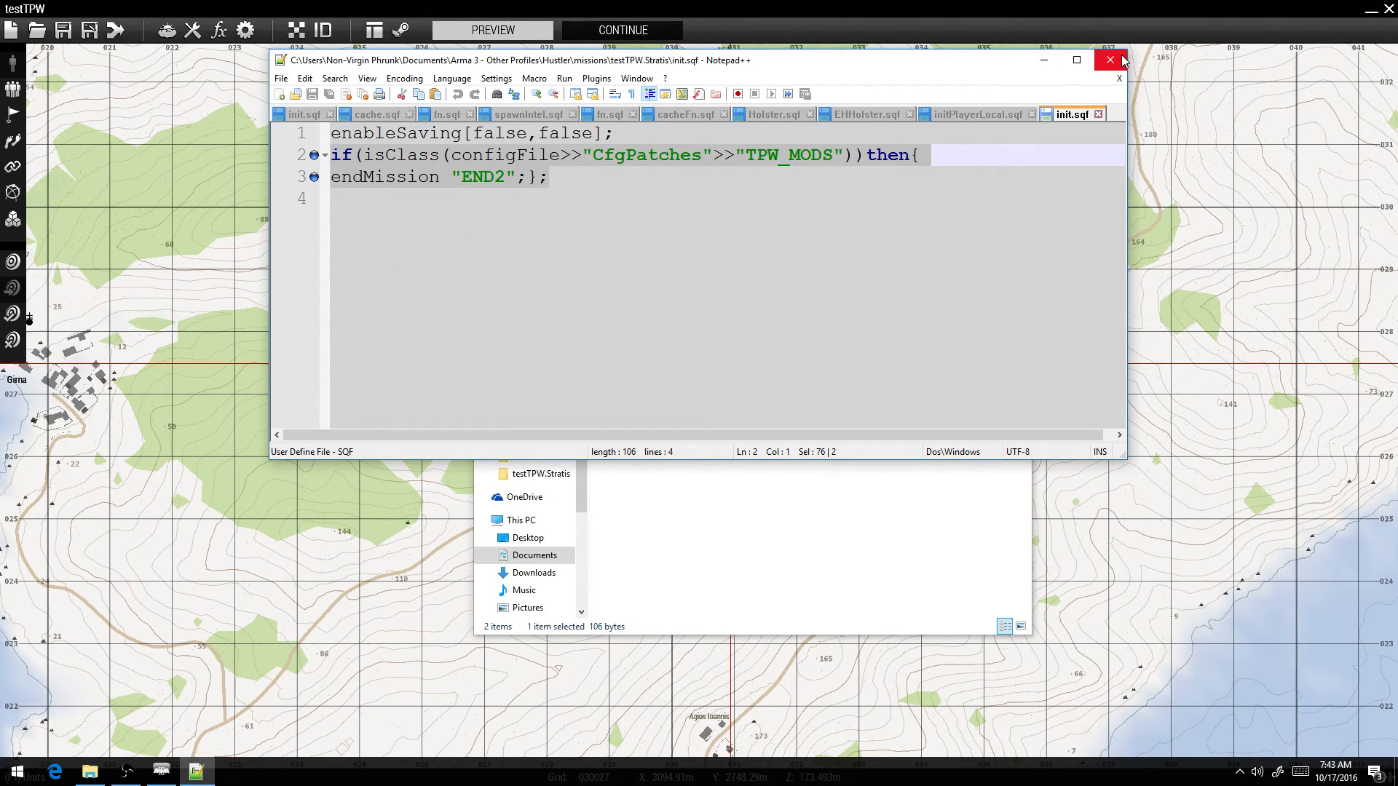
{"action": "left_click", "coordinate": [1109, 60]}
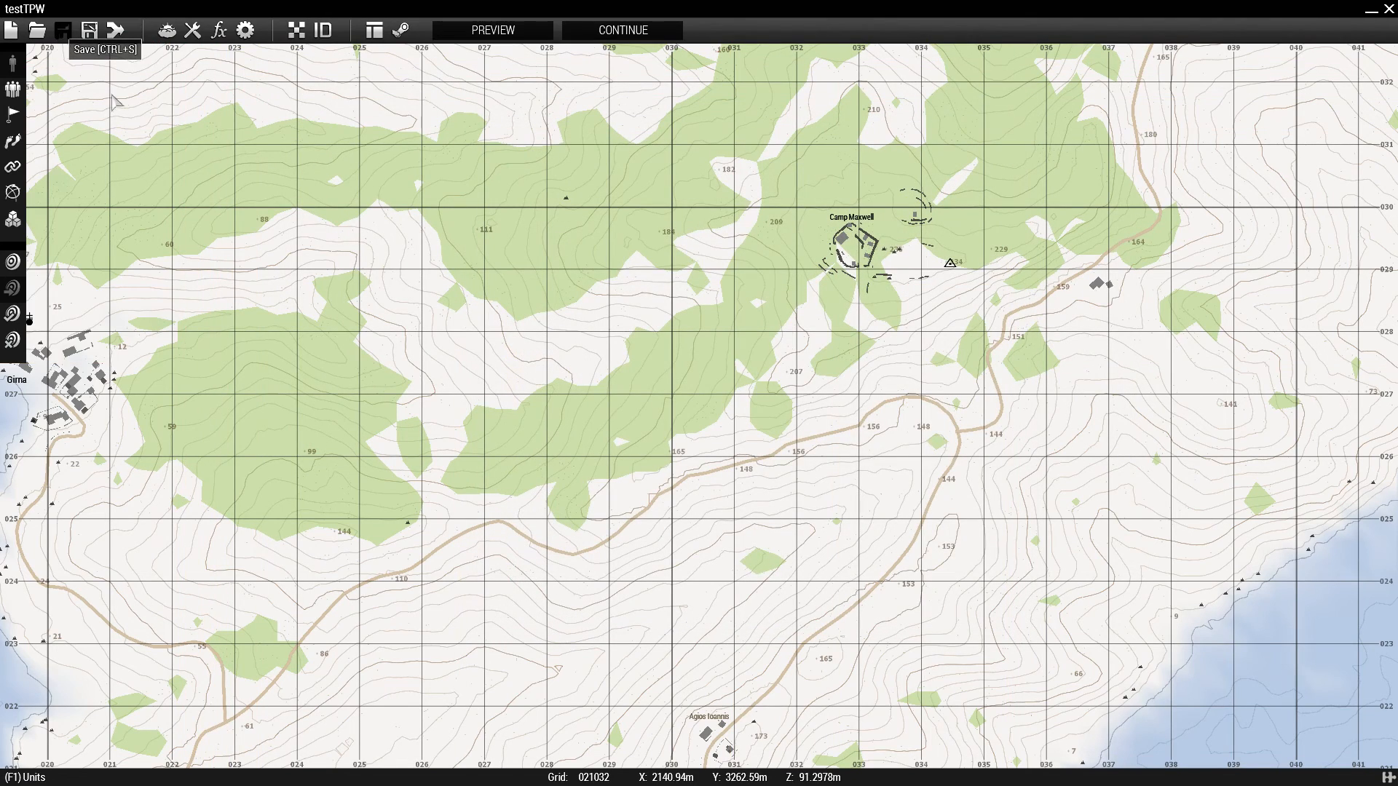